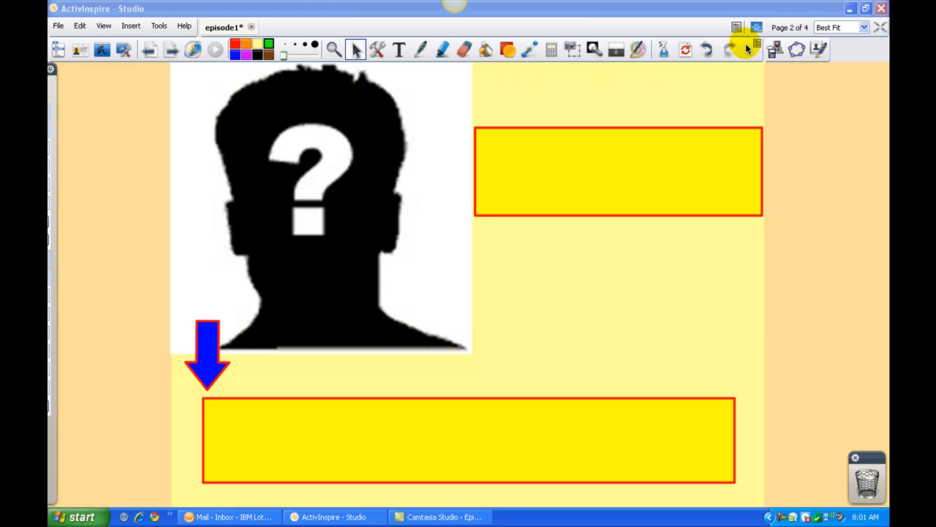
Undock the main toolbox, try docking it on the right, then dock it back along the top
click(749, 50)
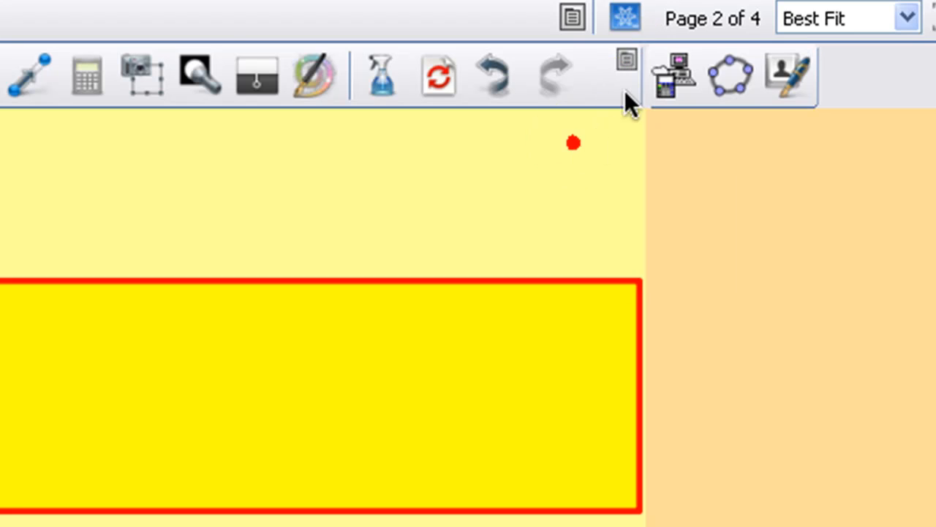
click(626, 62)
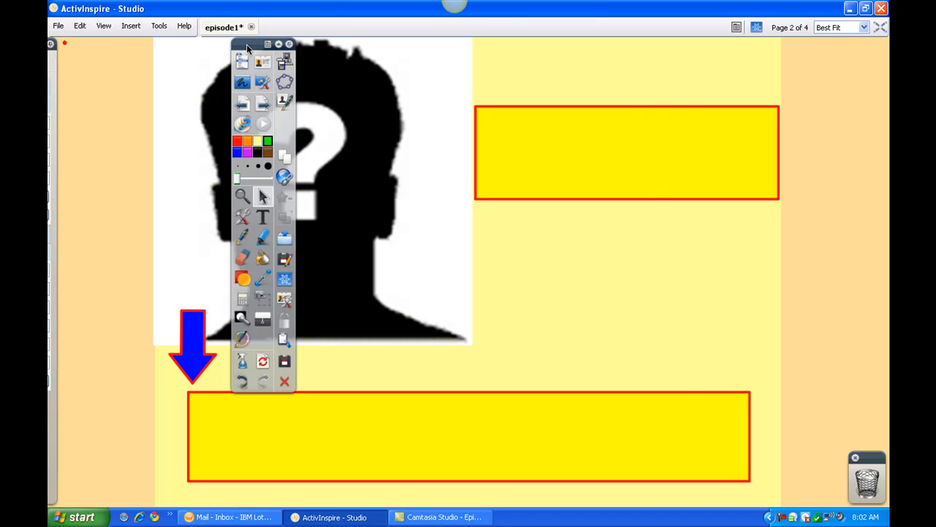
drag(263, 44, 852, 44)
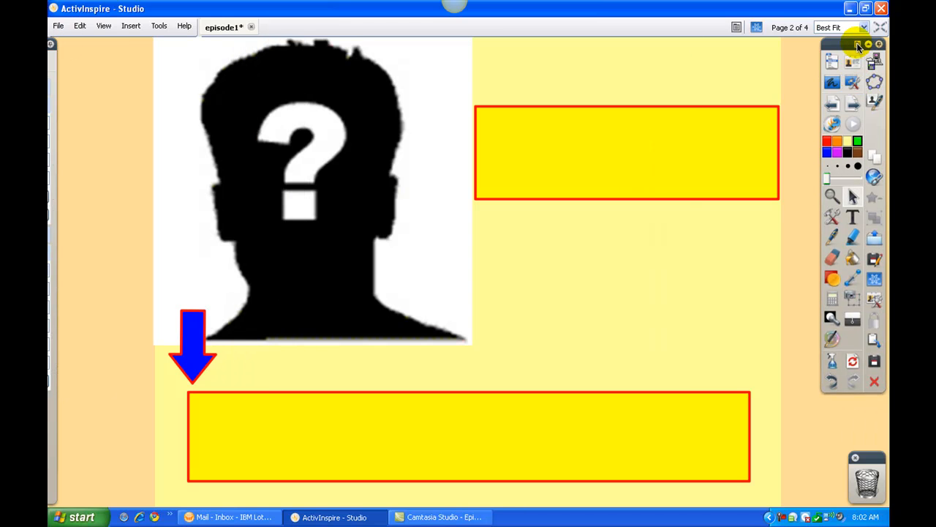
click(857, 44)
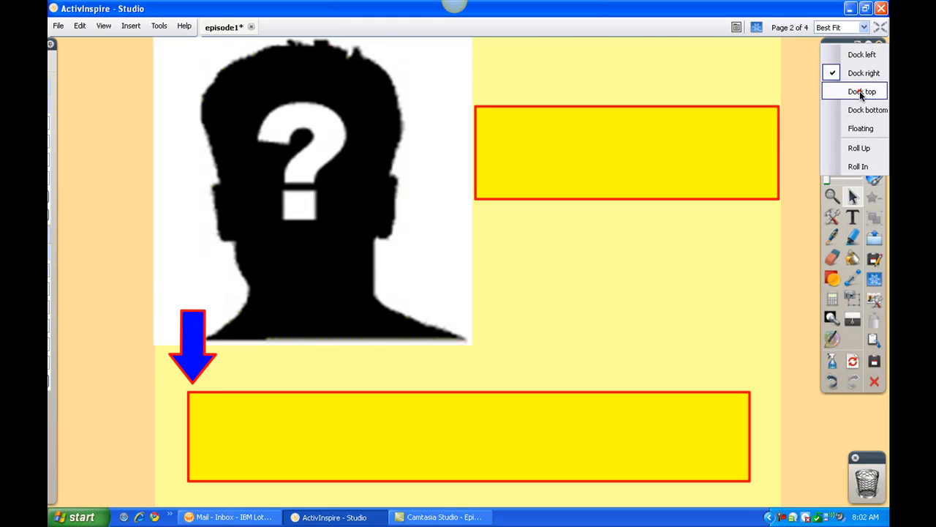
click(862, 91)
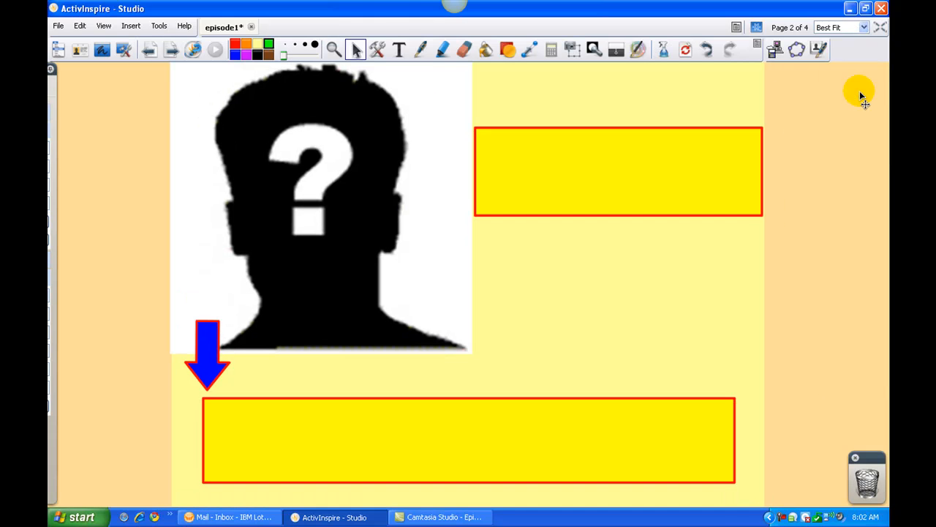
mouse_move(139, 141)
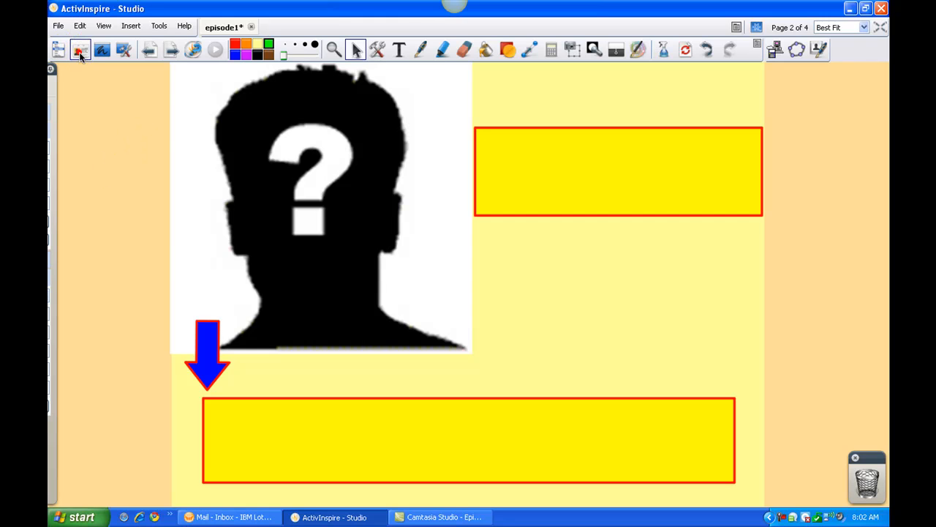
Bring up the list of available profiles from the Switch Profile button
click(79, 50)
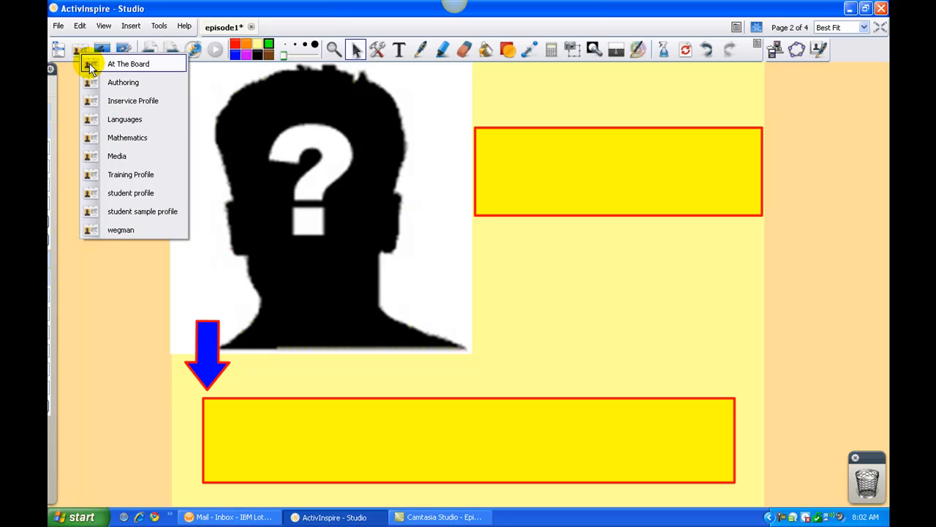
mouse_move(102, 108)
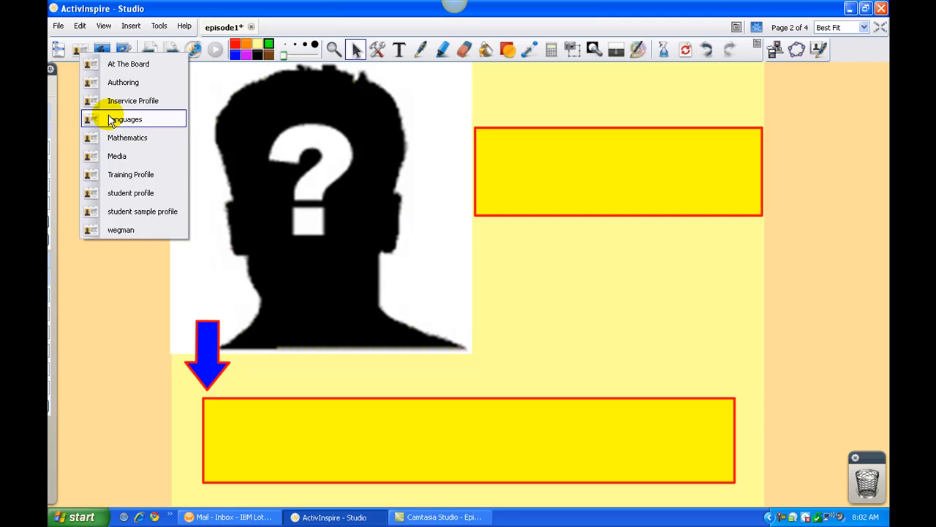
mouse_move(120, 229)
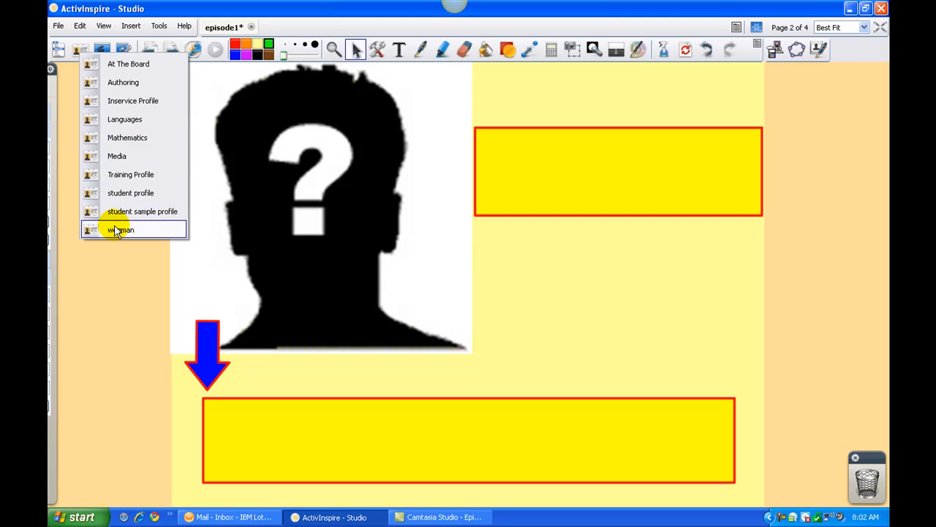
mouse_move(120, 211)
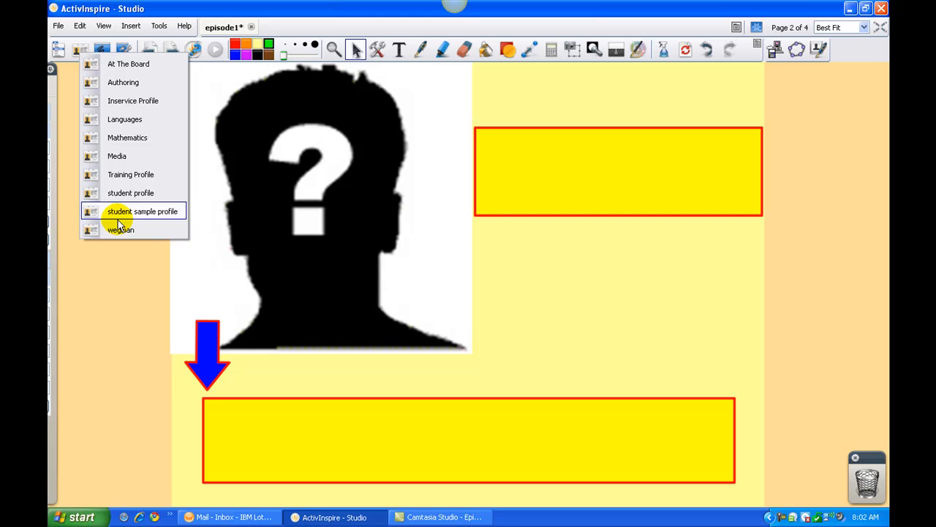
mouse_move(130, 193)
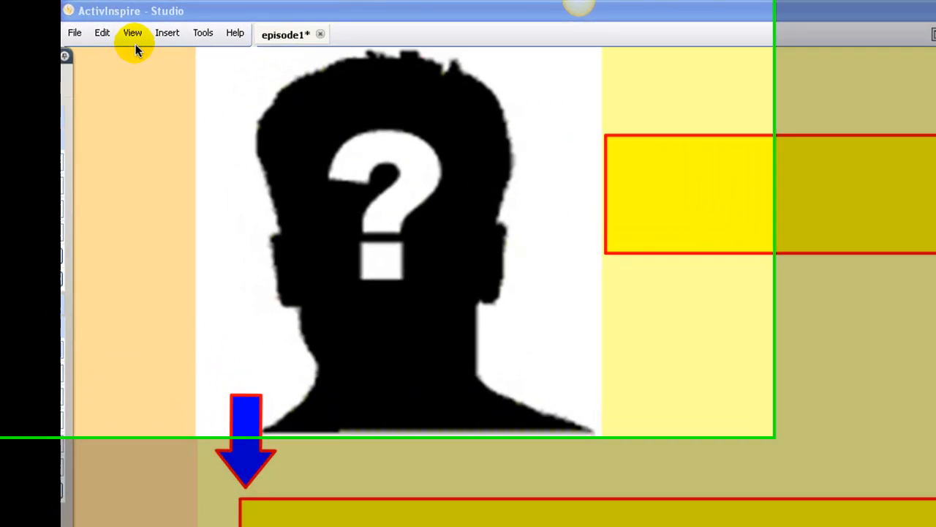
Enter profile customization via View > Customize, keeping the student profile selected for editing
click(131, 33)
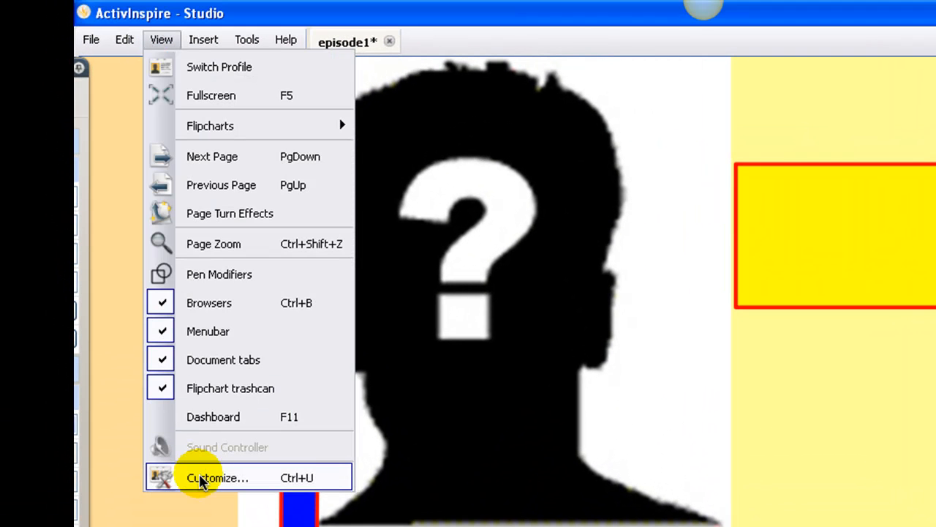
click(216, 477)
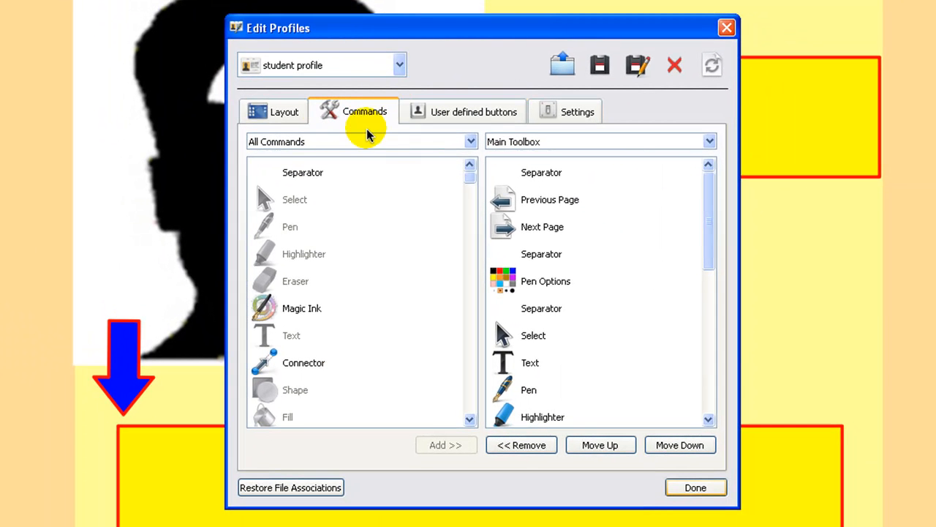
mouse_move(401, 73)
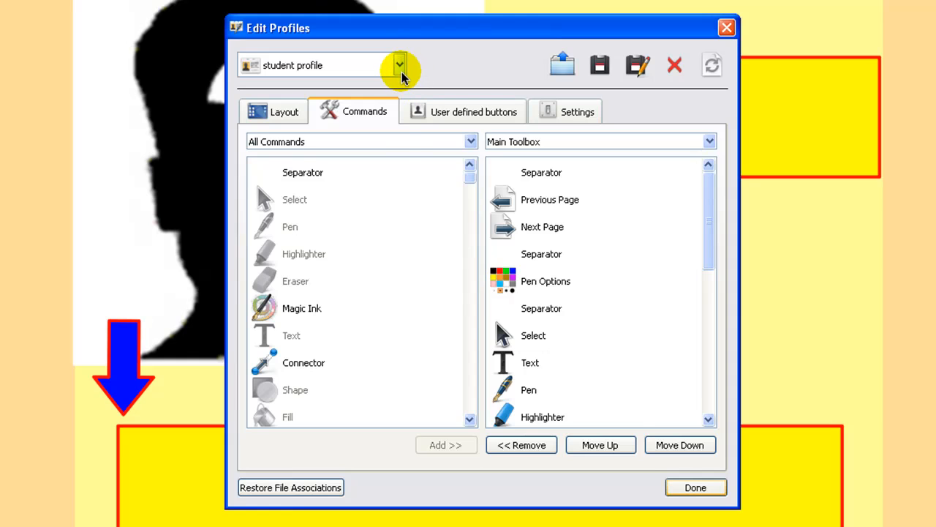
click(399, 64)
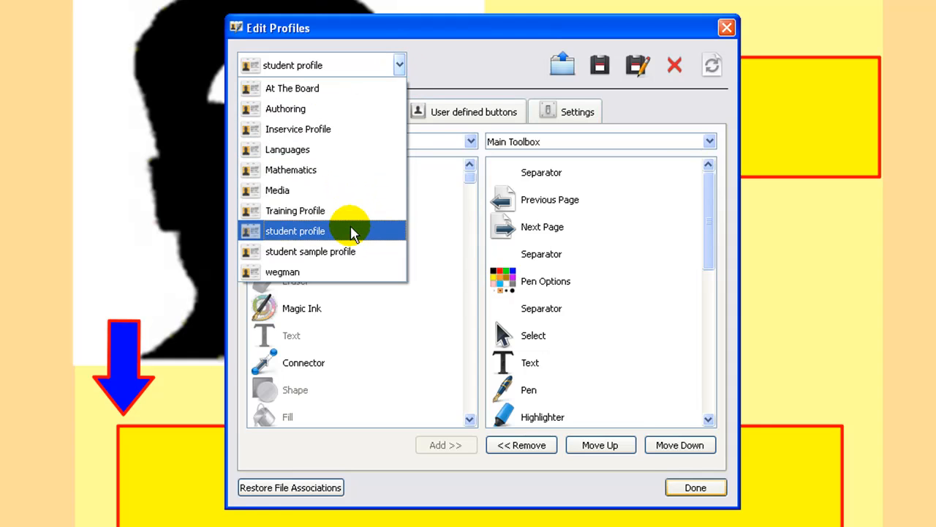
click(295, 231)
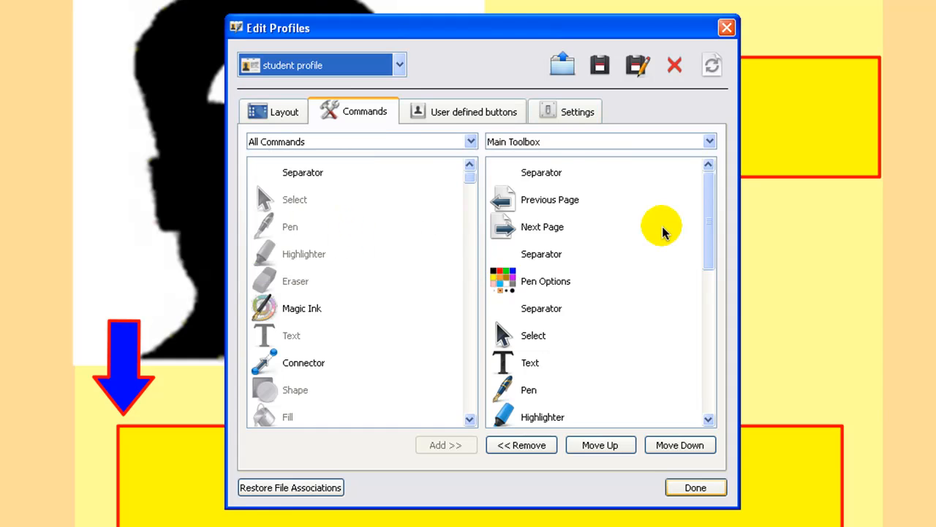
mouse_move(664, 217)
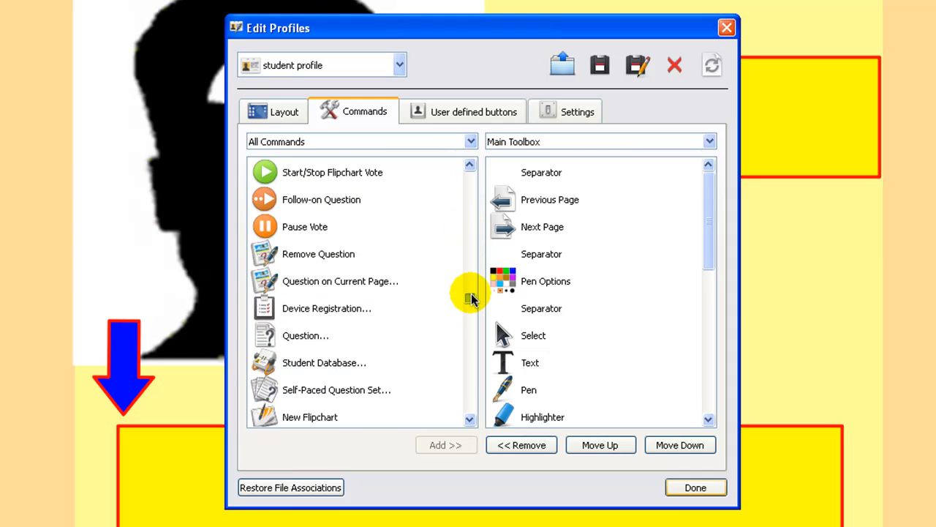
Pick the Grouped command on the Commands list for the main toolbox
scroll(down, 3)
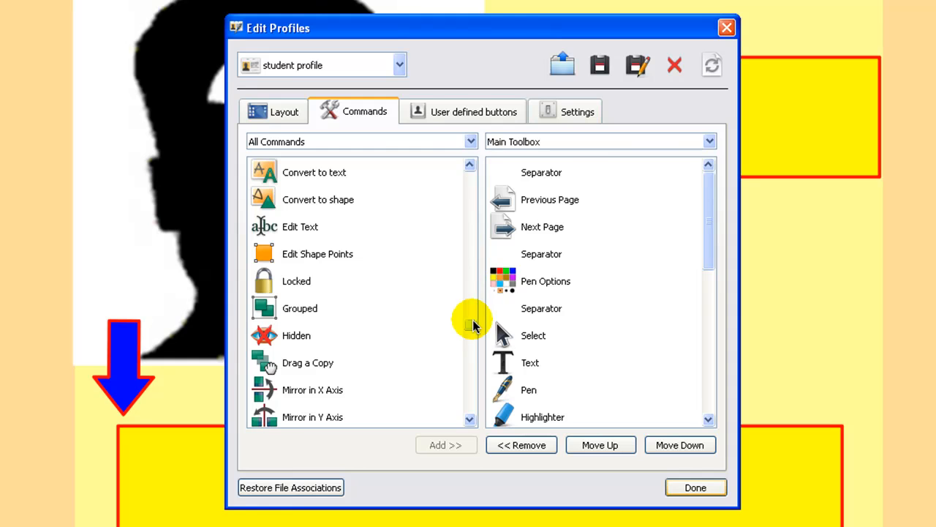
click(300, 307)
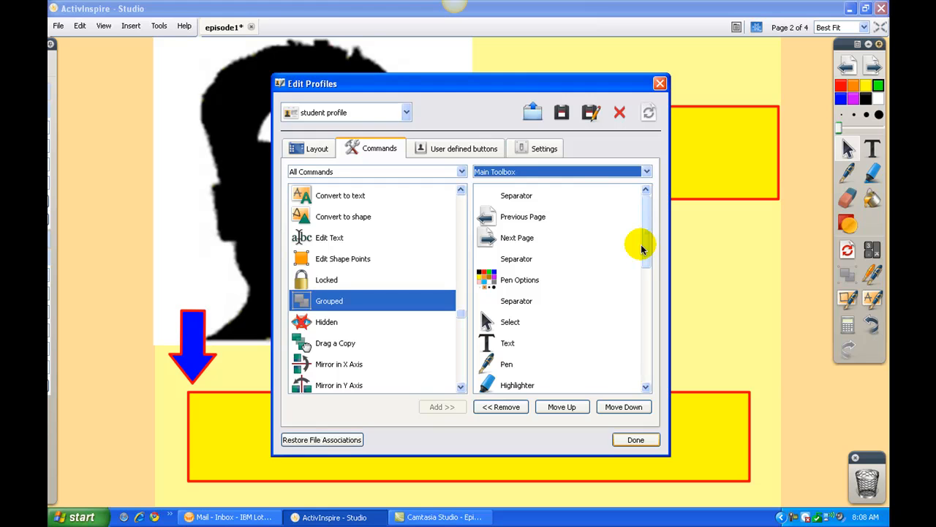
scroll(down, 3)
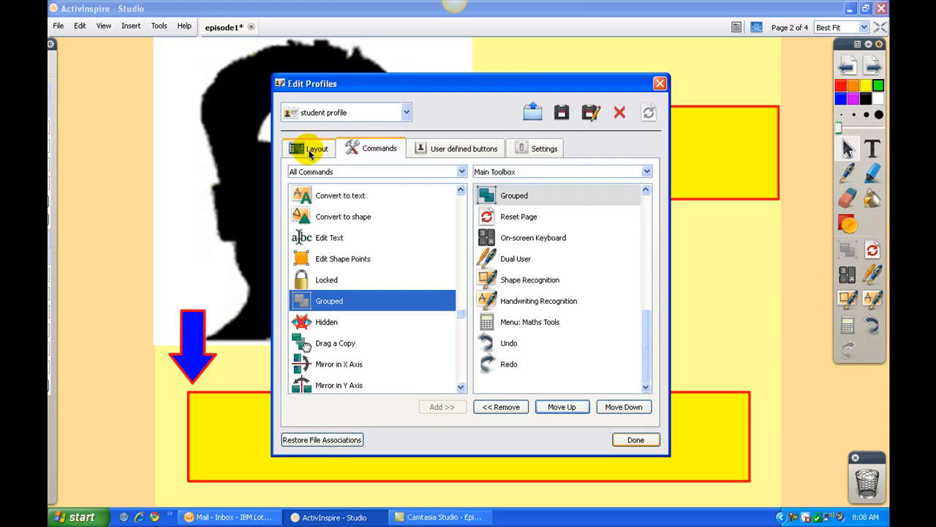
Show the Layout settings, slide icon size to 18 and back to 32, then save the profile
click(316, 148)
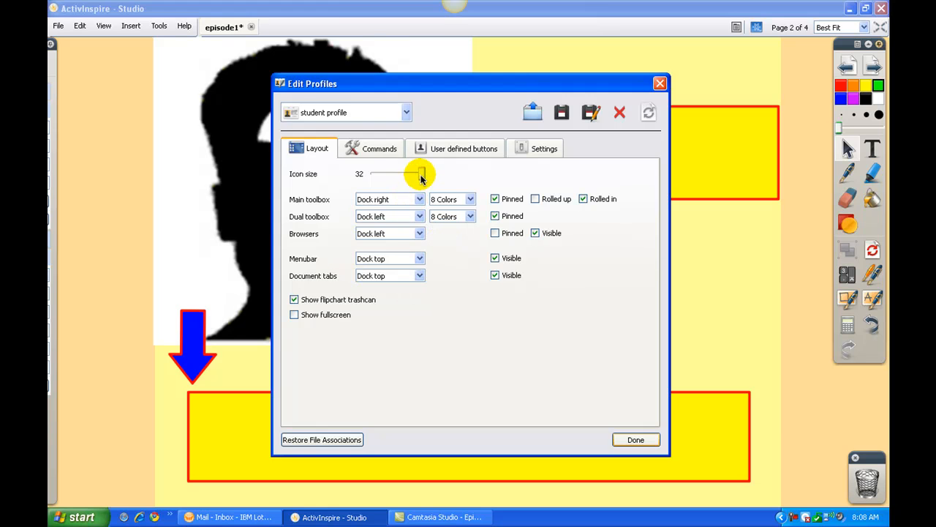
drag(421, 174, 377, 174)
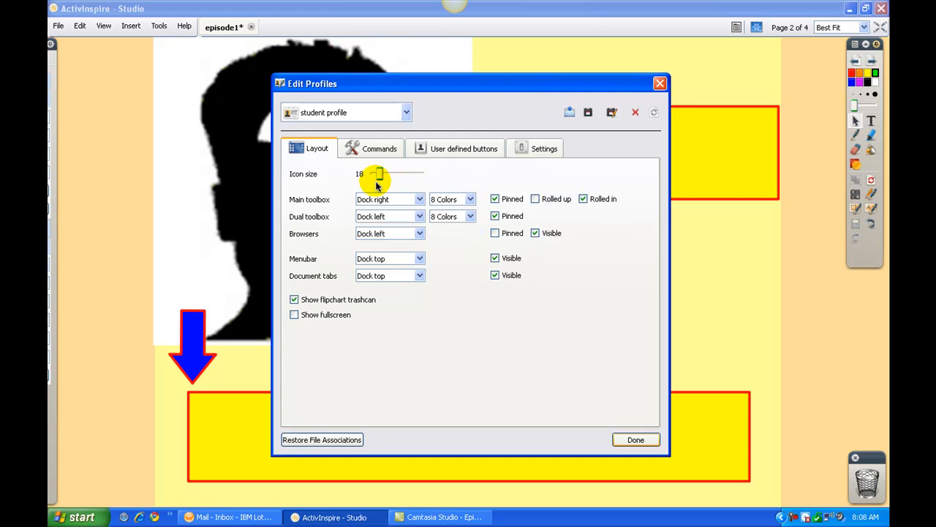
drag(379, 172, 422, 173)
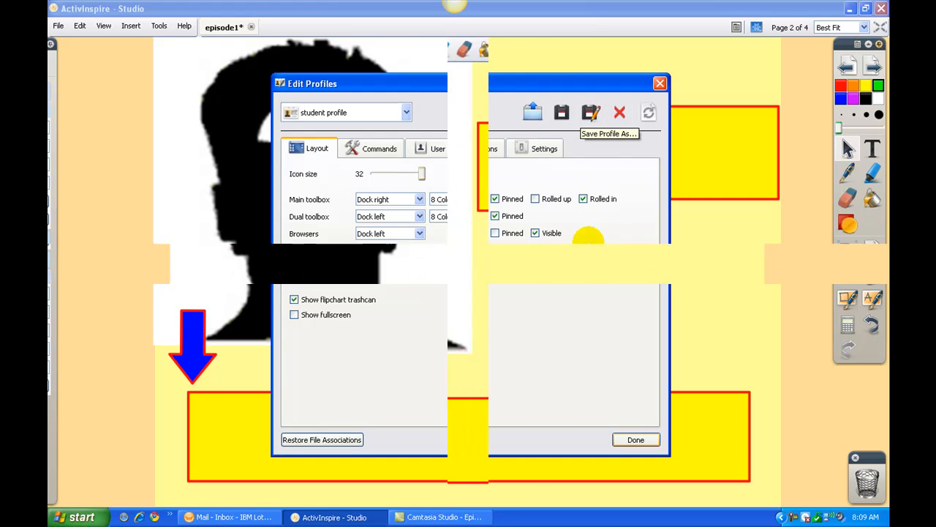
click(635, 439)
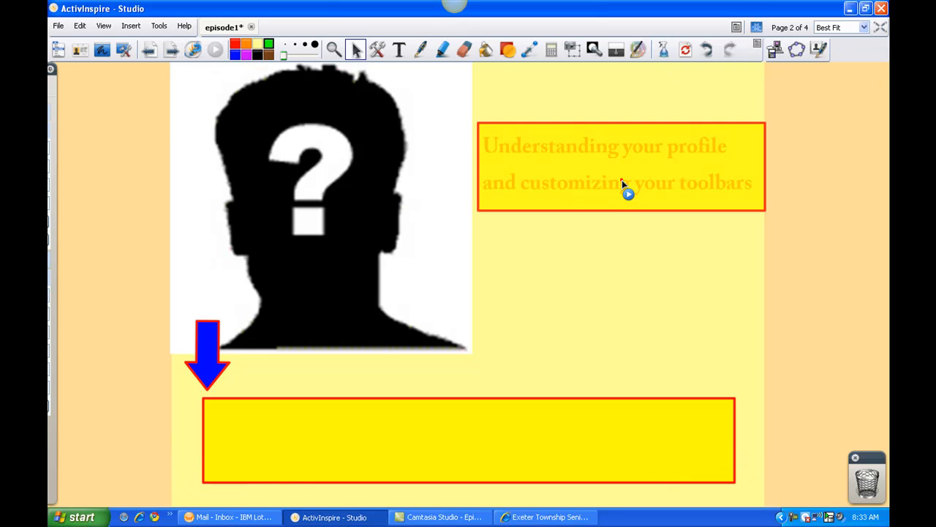
Advance to the next episode1 flipchart page about discovering new tools
click(621, 181)
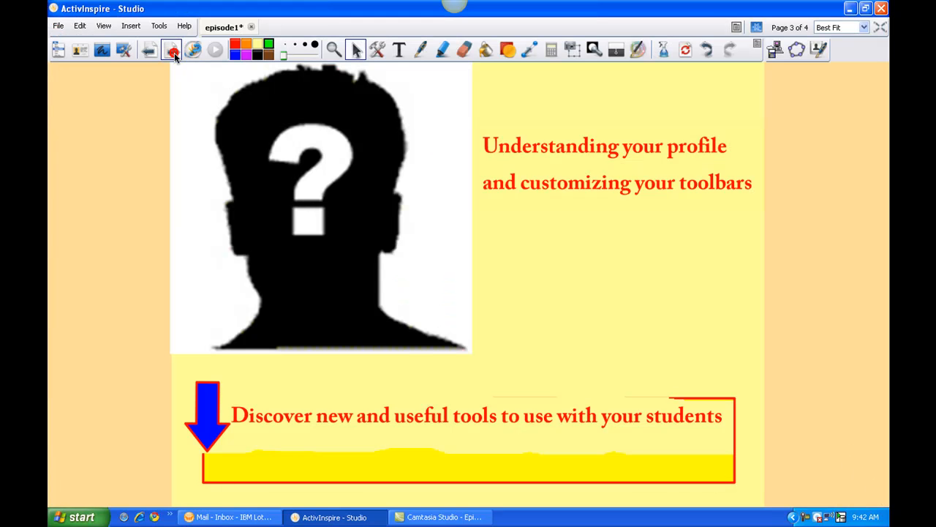
Go to the importing PDFs page and start a PDF import from the File menu
click(171, 50)
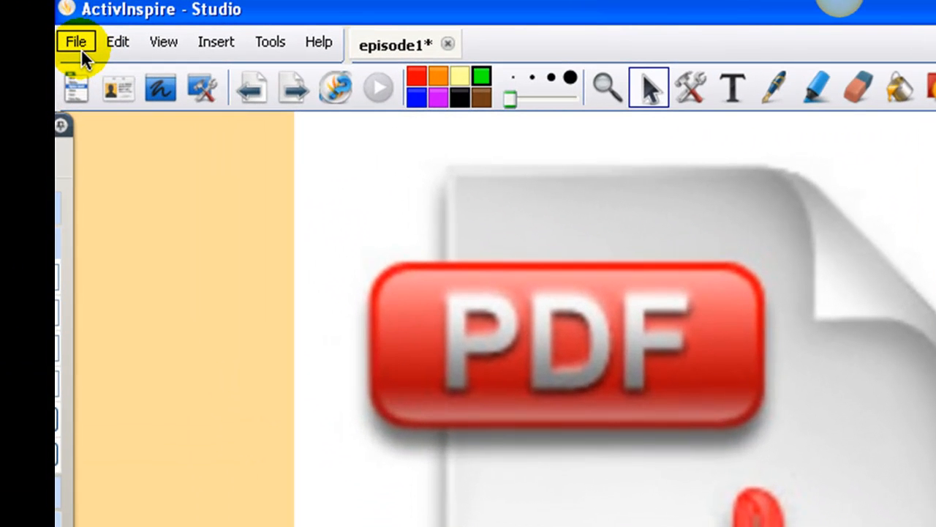
click(76, 41)
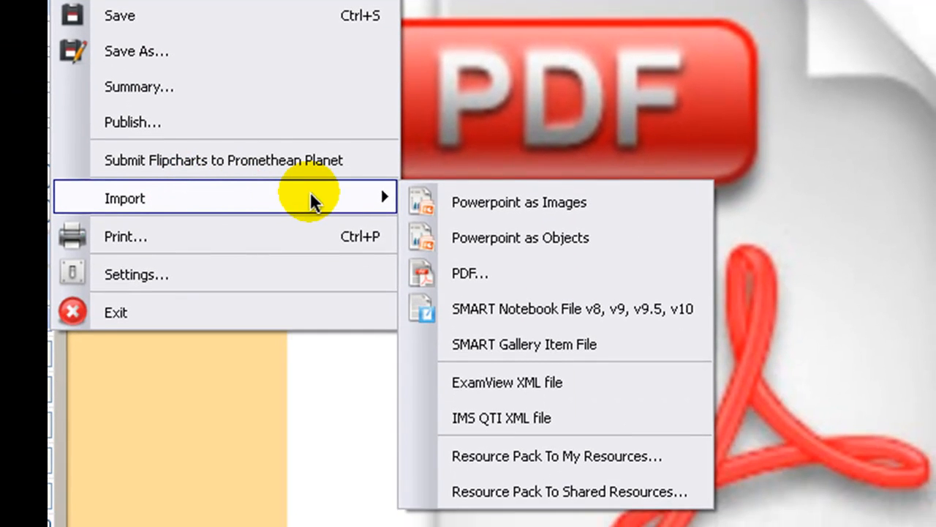
mouse_move(469, 272)
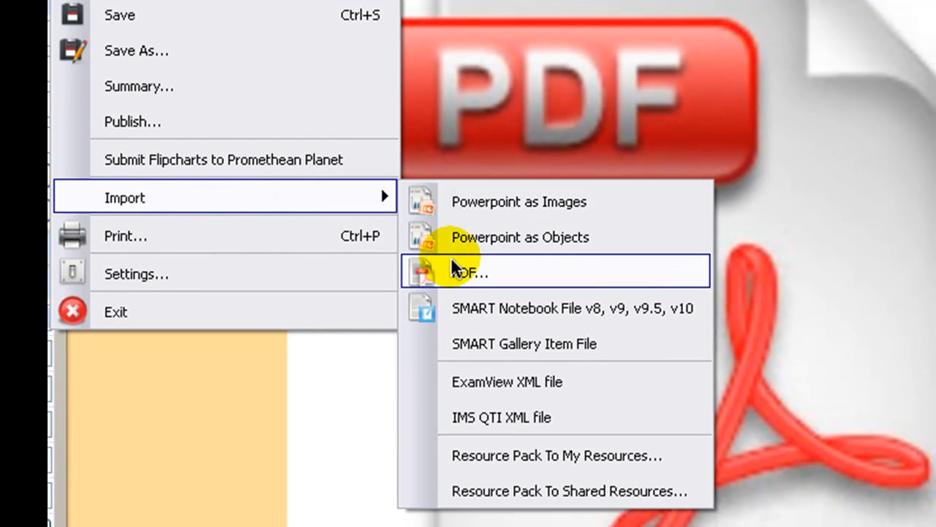
click(471, 271)
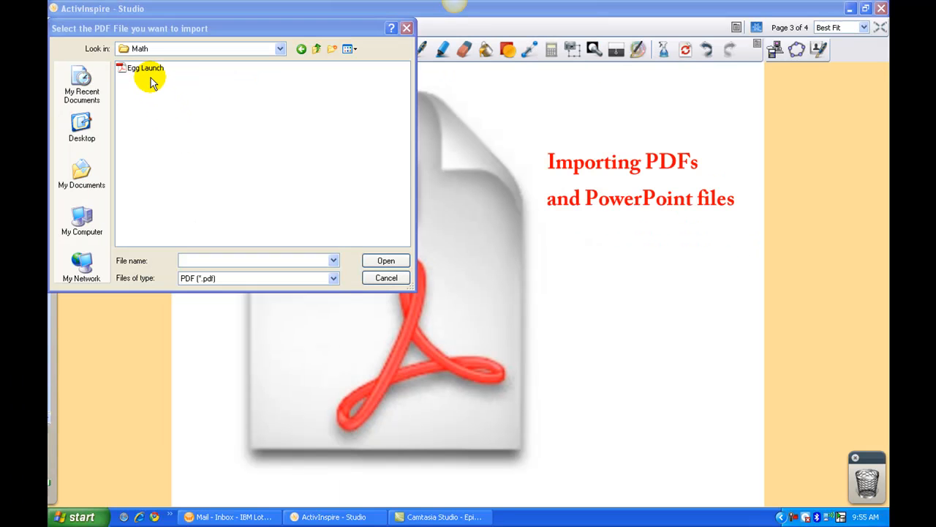
Choose the Egg Launch PDF, keeping all 2 pages into a new flipchart
click(146, 67)
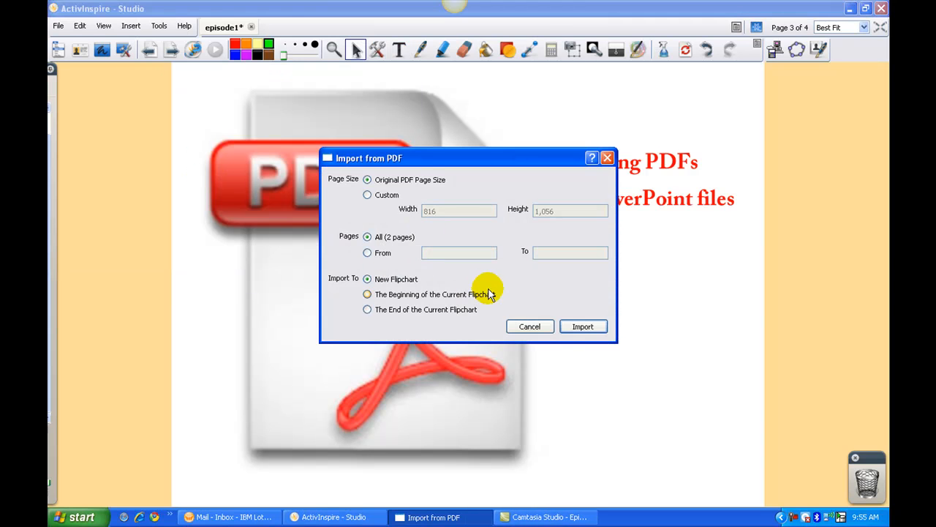
mouse_move(530, 275)
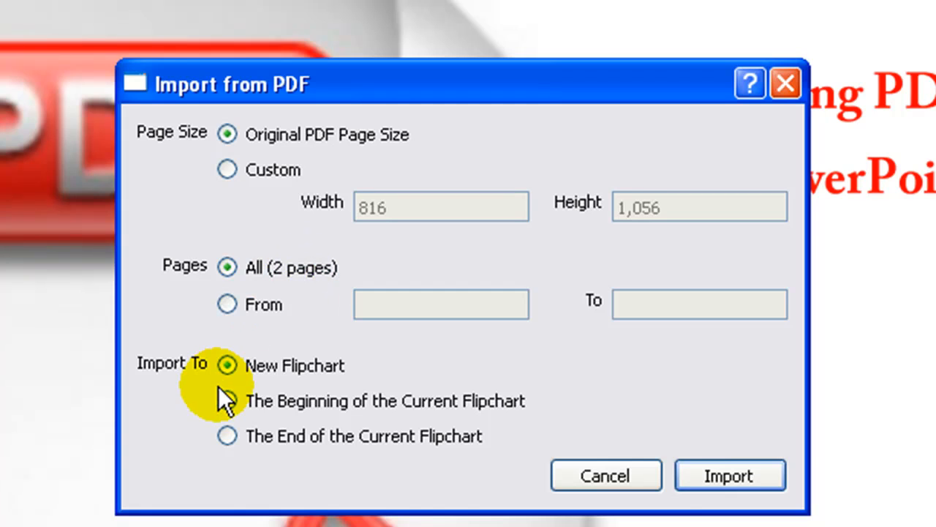
mouse_move(286, 366)
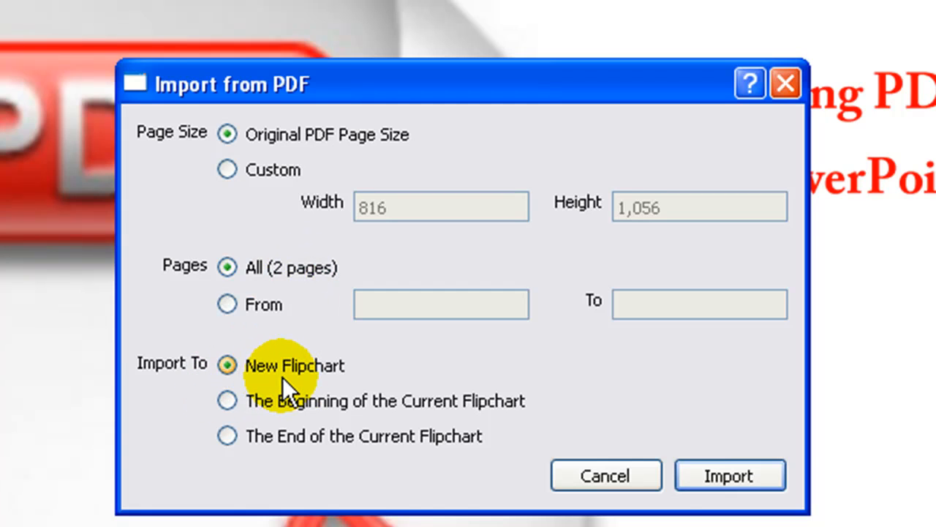
mouse_move(293, 407)
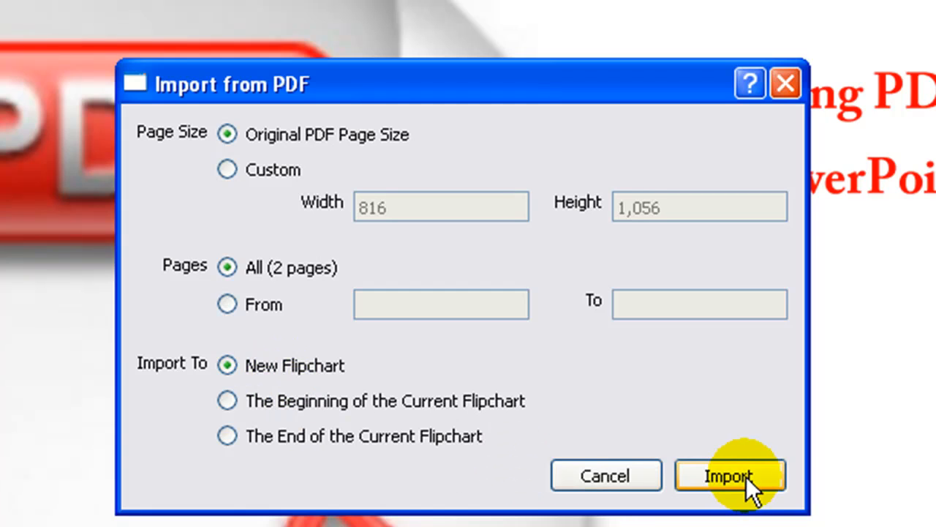
Import the PDF as a new flipchart, view it at Fit to Width, then return to Best Fit
click(730, 475)
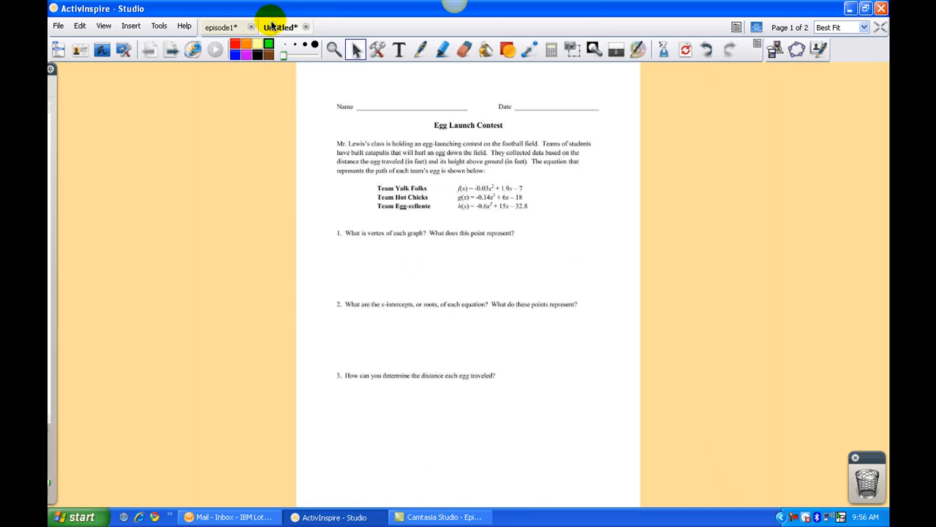
mouse_move(459, 298)
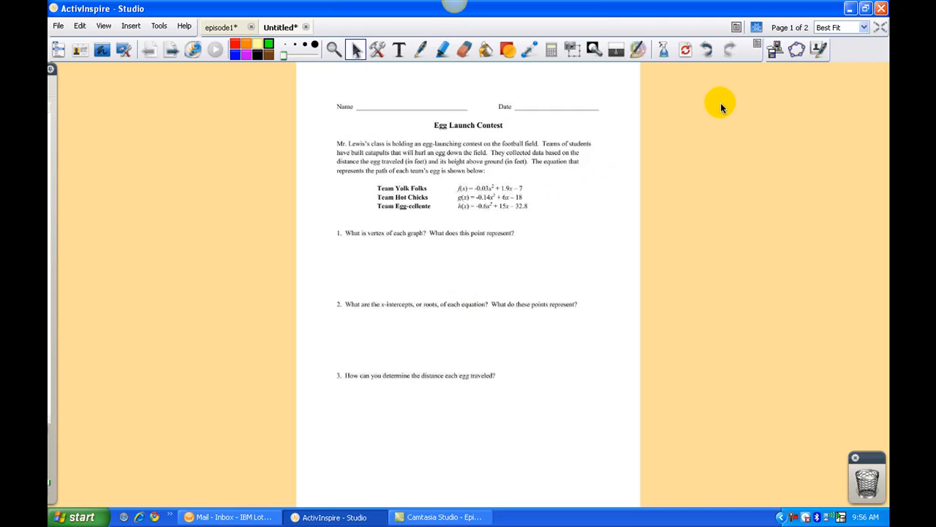
click(866, 26)
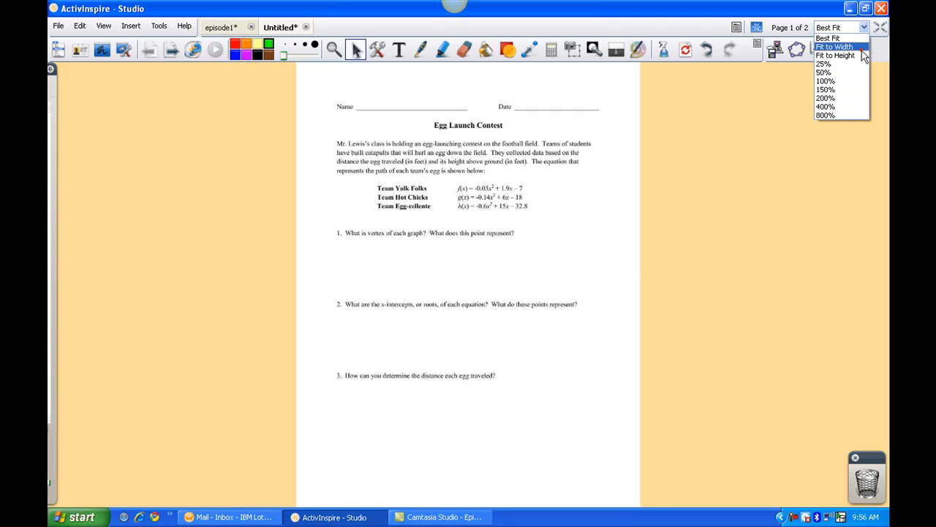
click(834, 45)
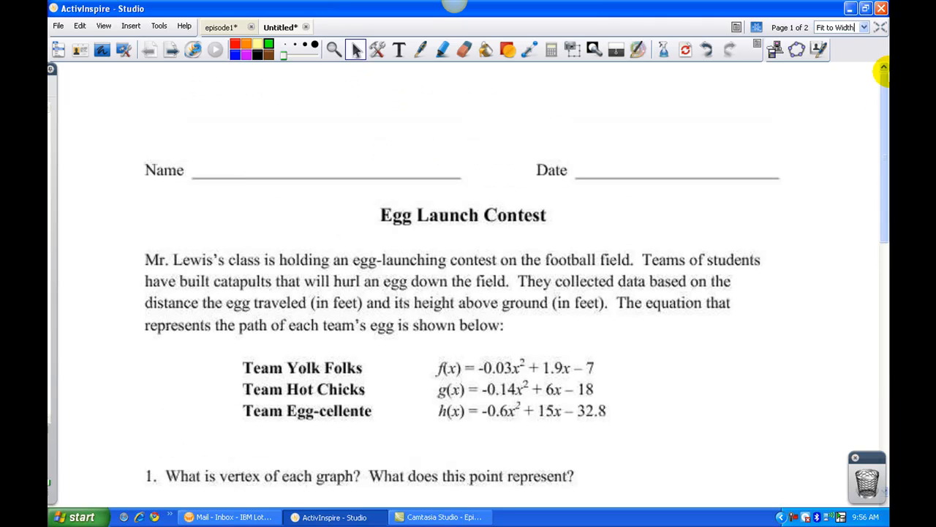
mouse_move(406, 245)
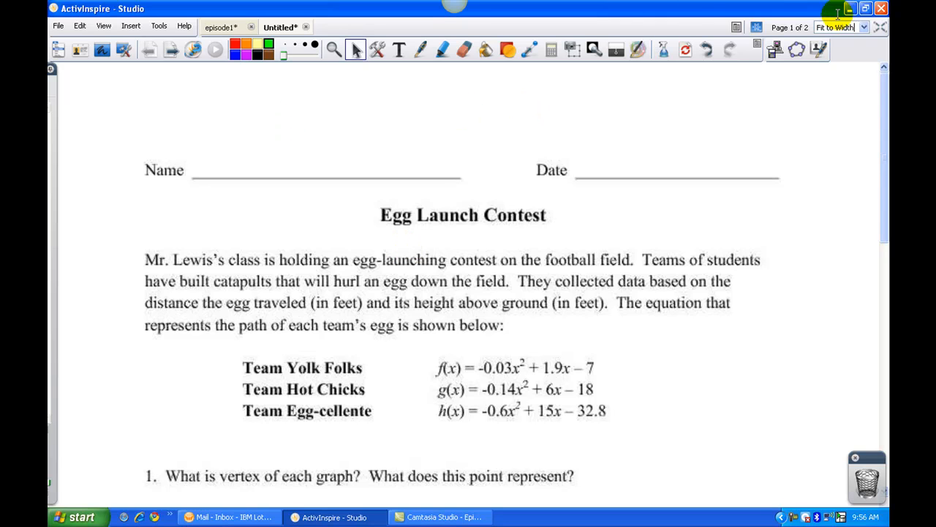
click(863, 26)
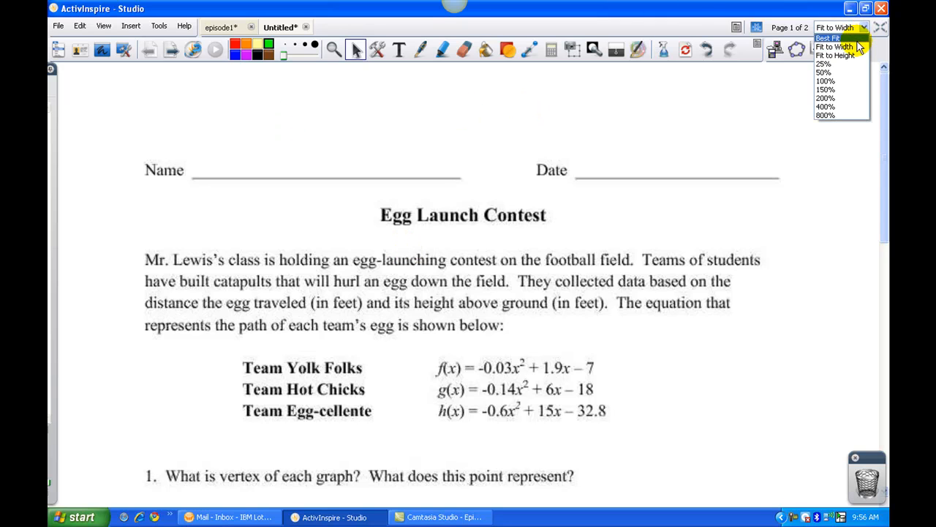
click(828, 38)
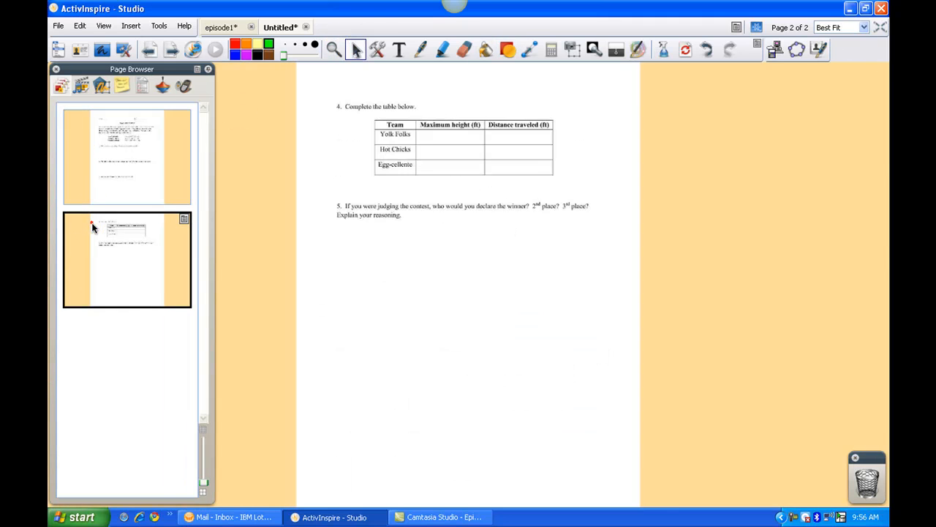
Select the first Egg Launch page and carry it into the episode1 flipchart as page 3
click(125, 155)
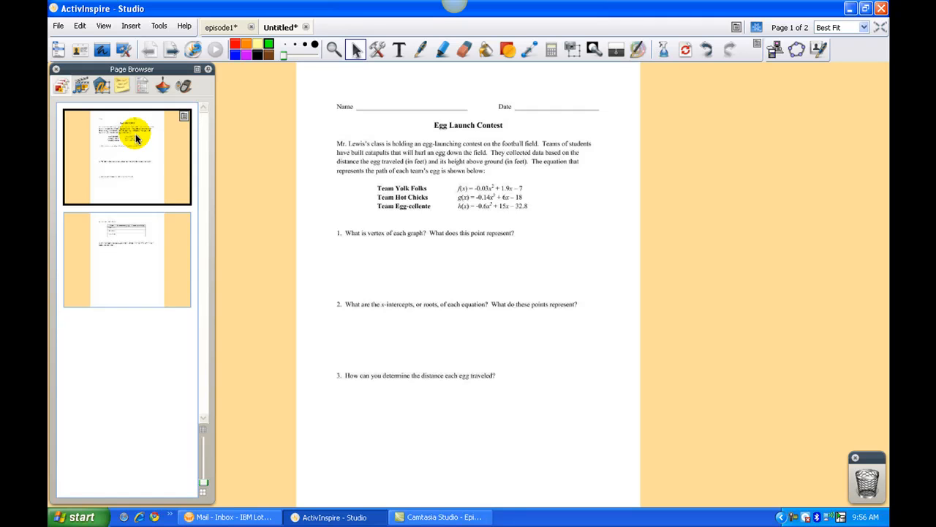
mouse_move(139, 185)
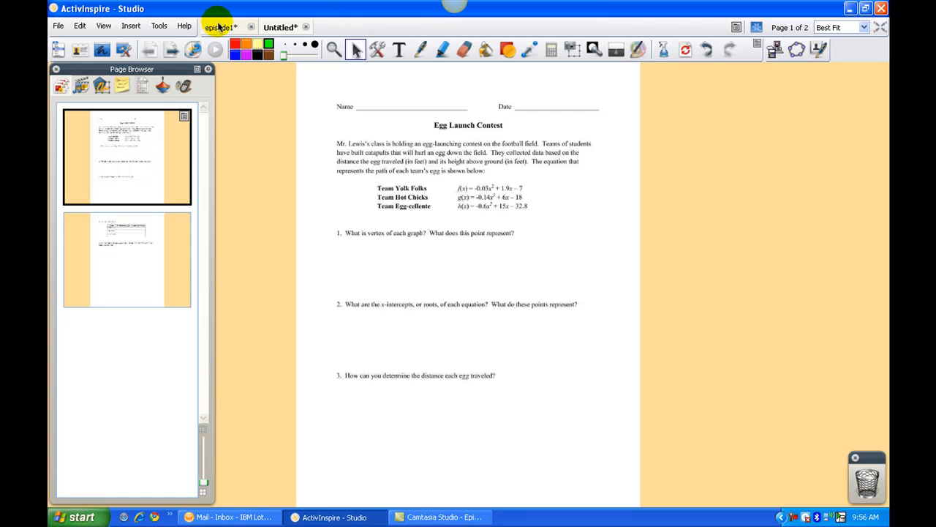
click(55, 69)
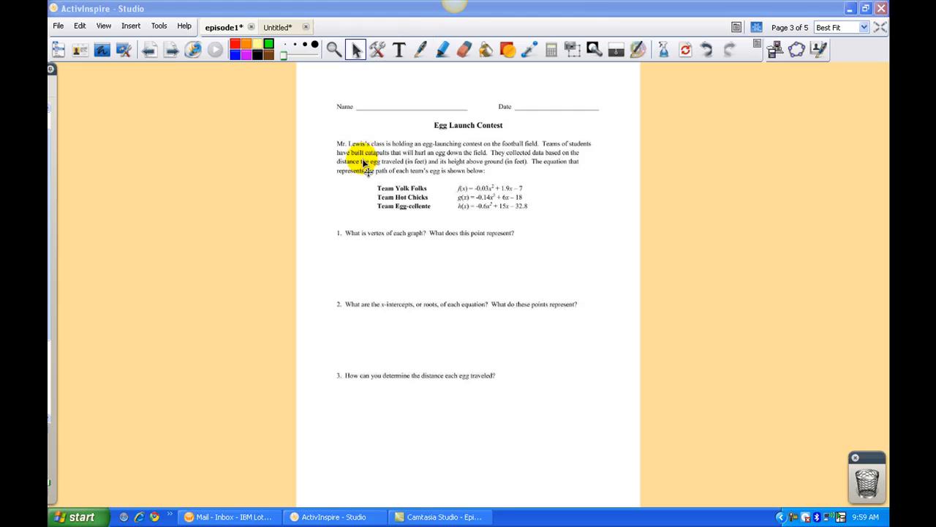
mouse_move(468, 233)
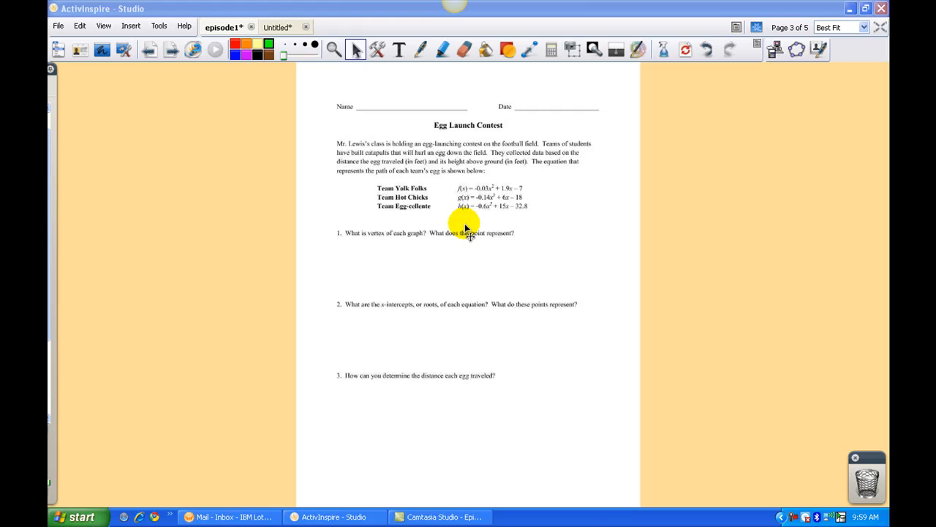
Page forward twice to episode1's final contact page, 5 of 5
click(172, 50)
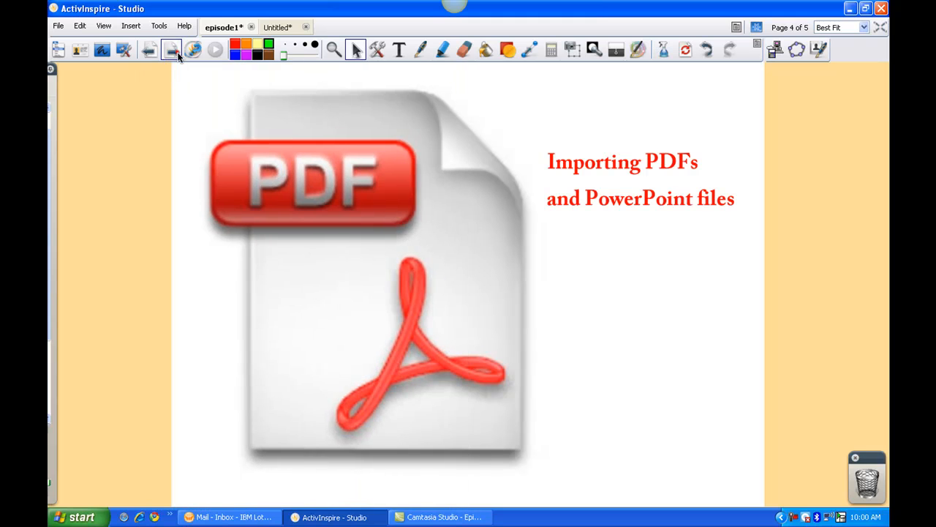
click(149, 49)
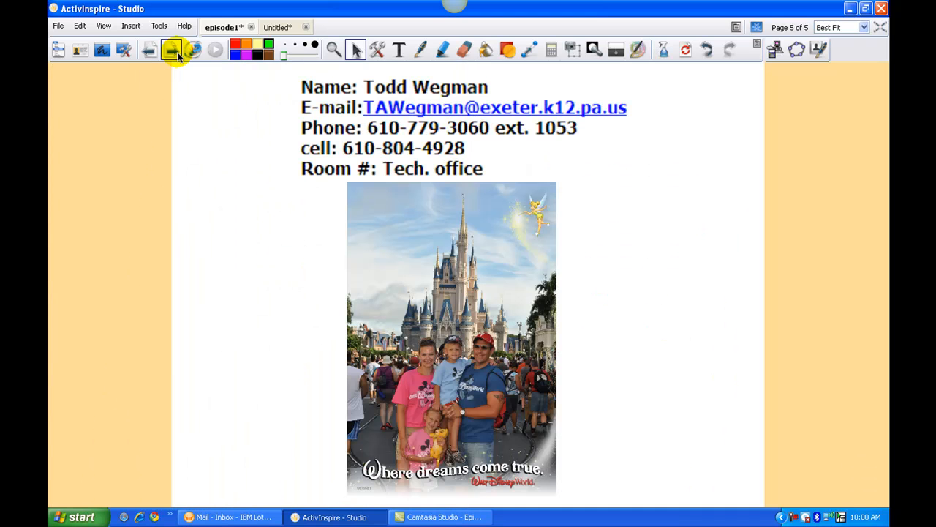